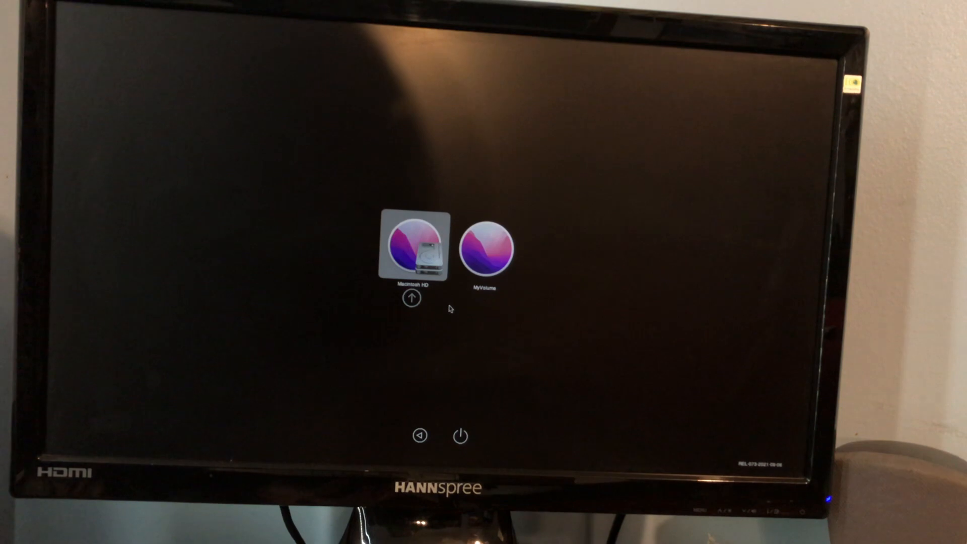
Select MyVolume as the startup disk instead of Macintosh HD
click(484, 250)
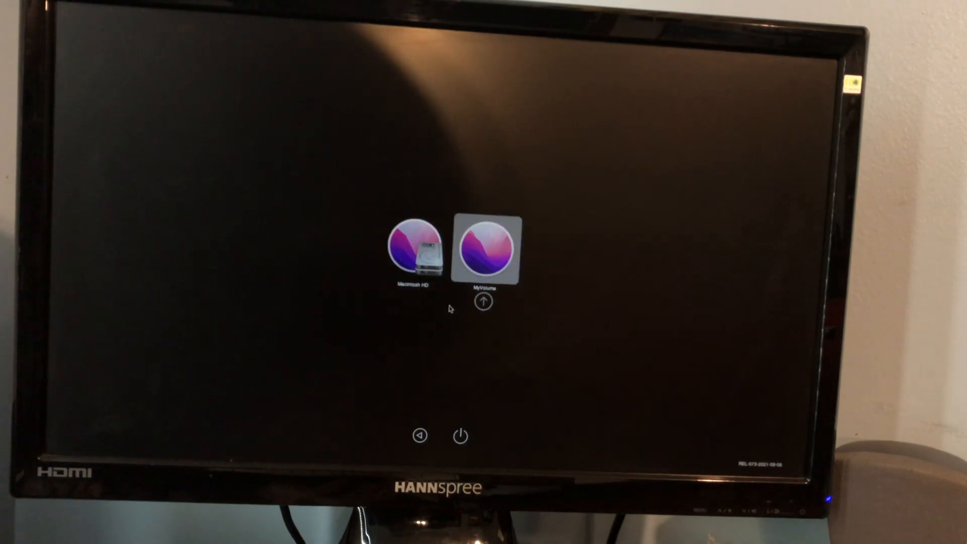